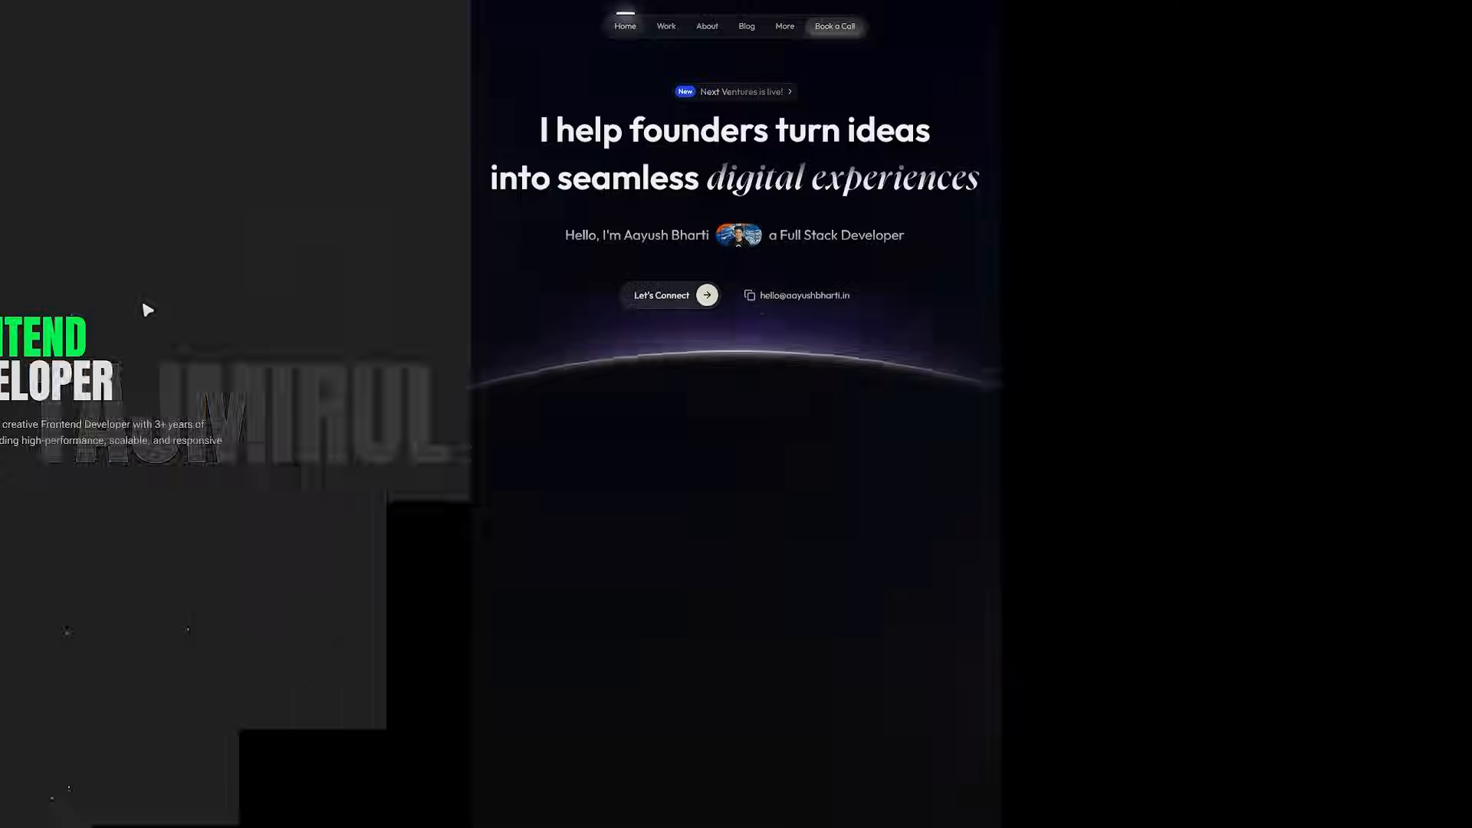
Scroll through several dark-themed developer portfolio sites before reaching the GitHub Developer Portfolios list.
{"action": "scroll", "scroll_direction": "down", "scroll_amount": 3}
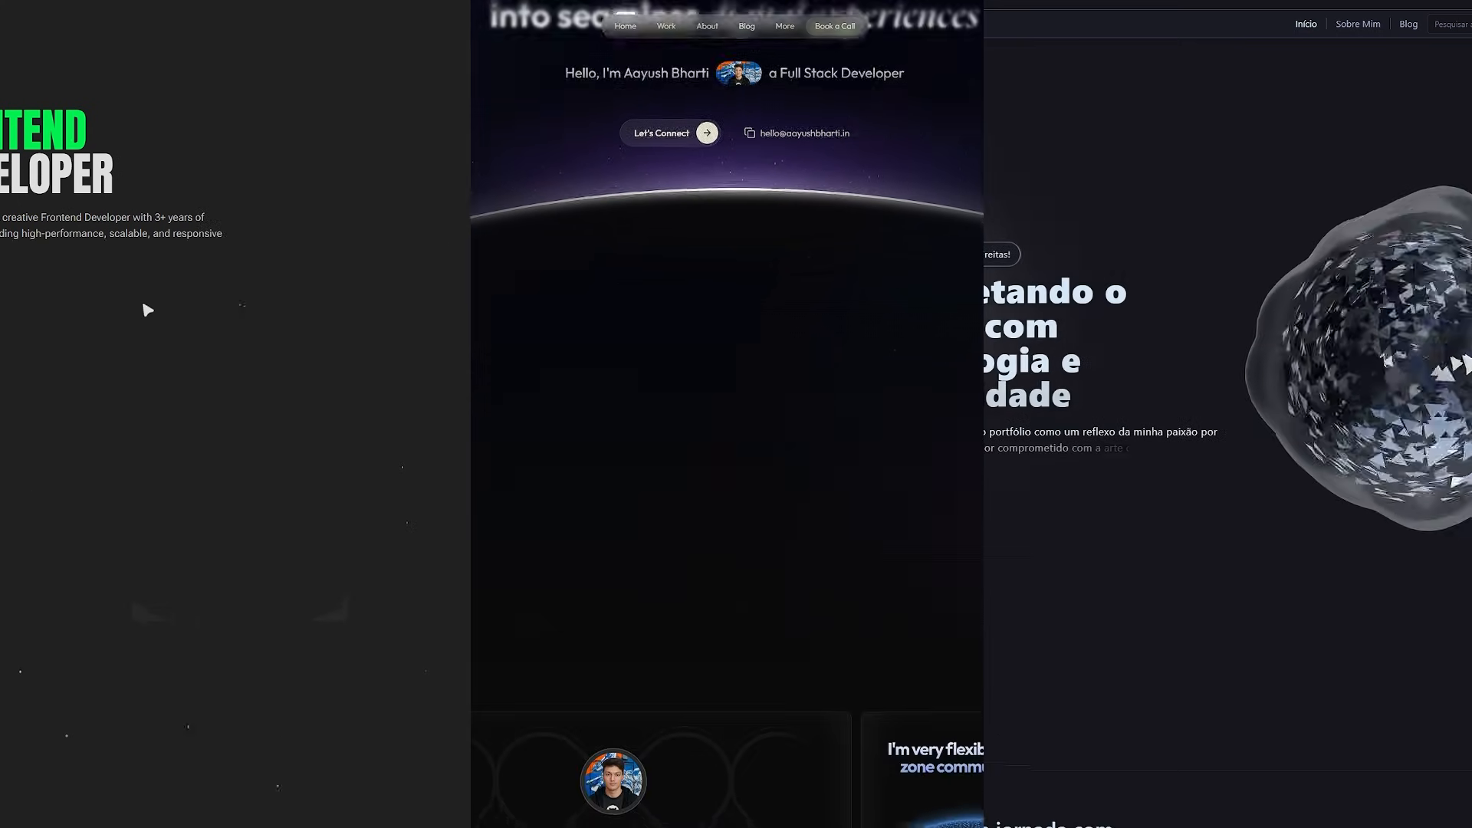
{"action": "scroll", "scroll_direction": "down", "scroll_amount": 3}
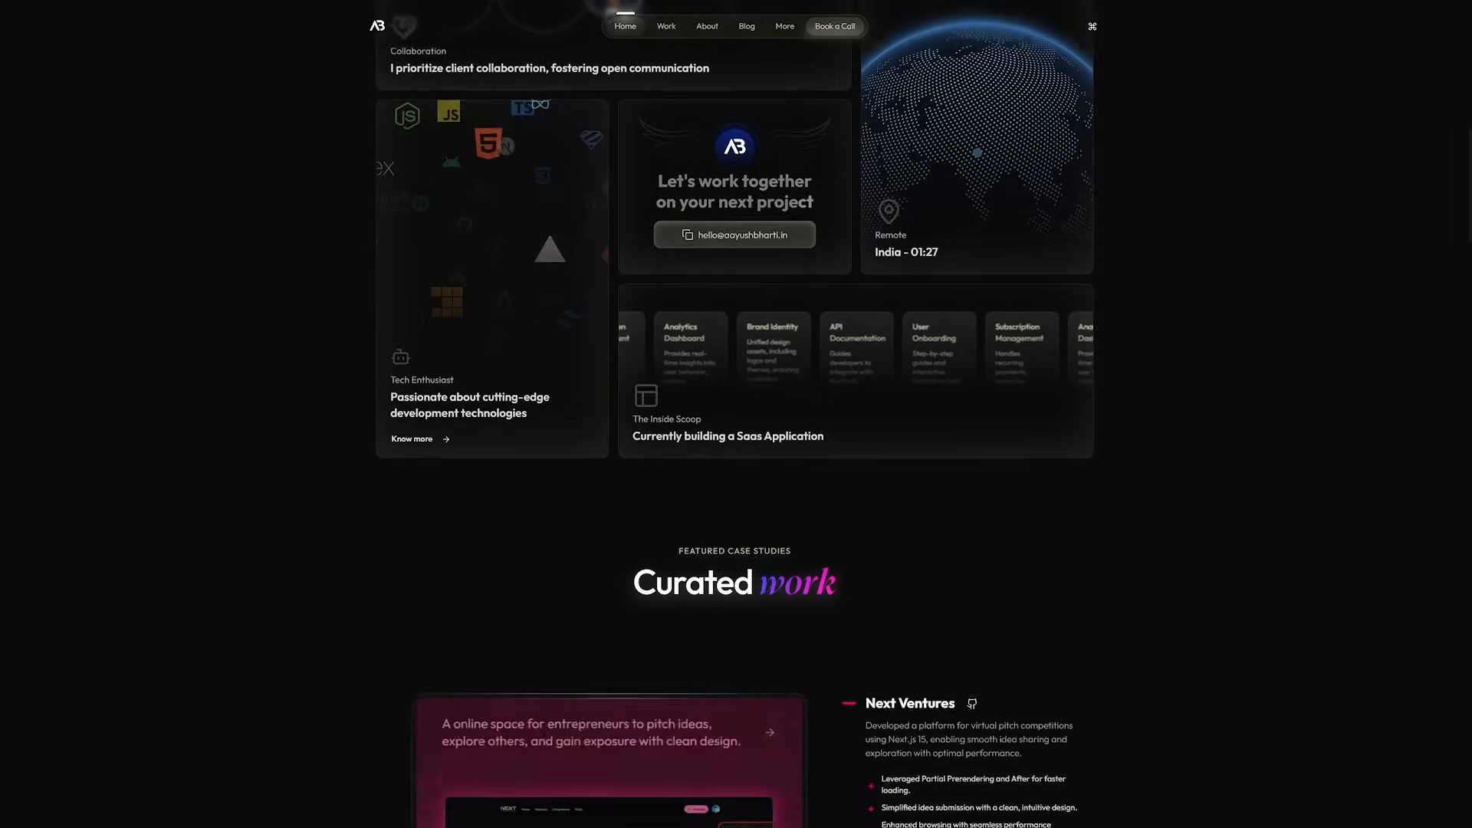
{"action": "scroll", "scroll_direction": "down", "scroll_amount": 3}
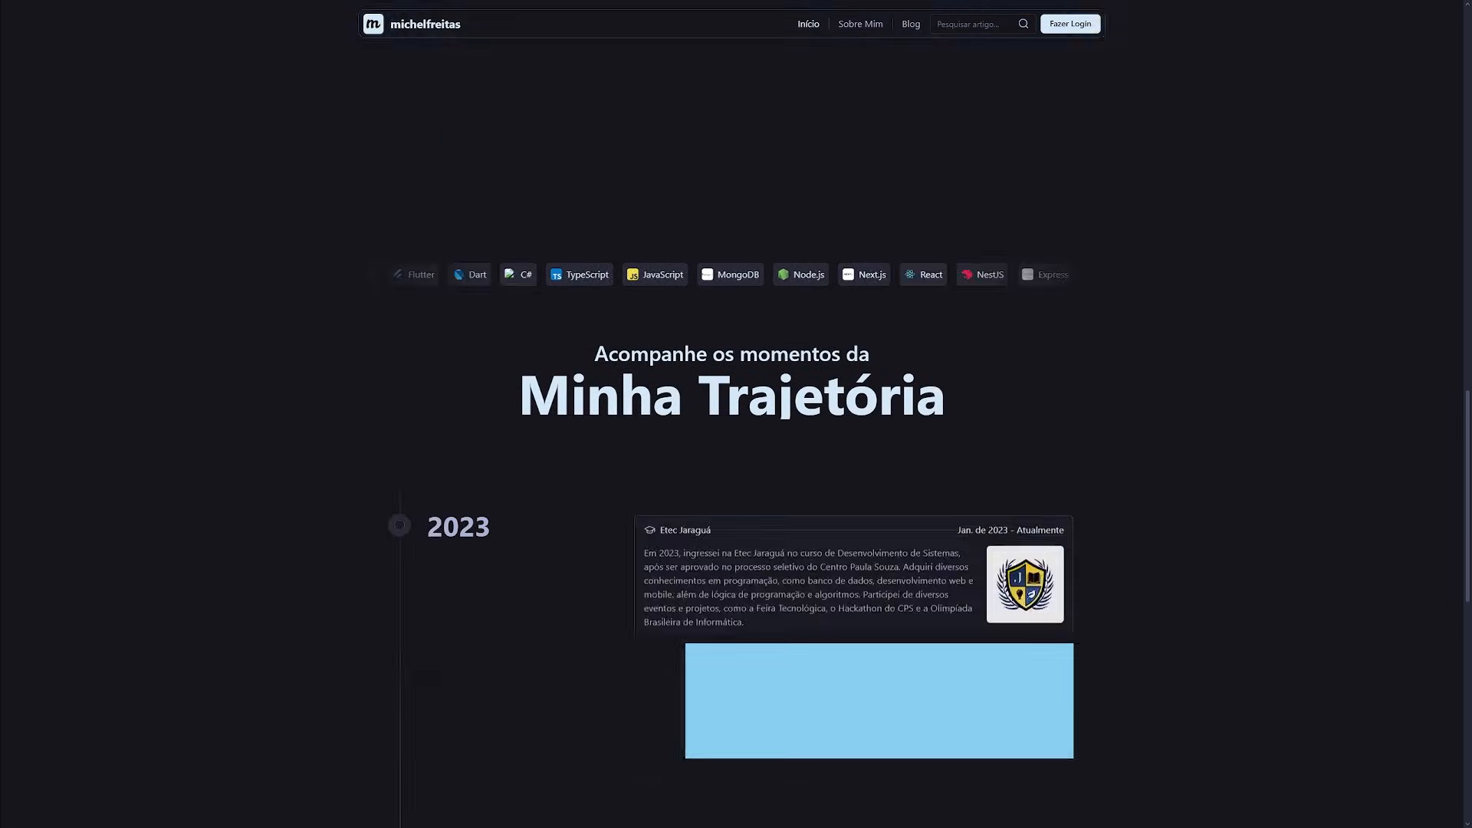
{"action": "scroll", "scroll_direction": "down", "scroll_amount": 3}
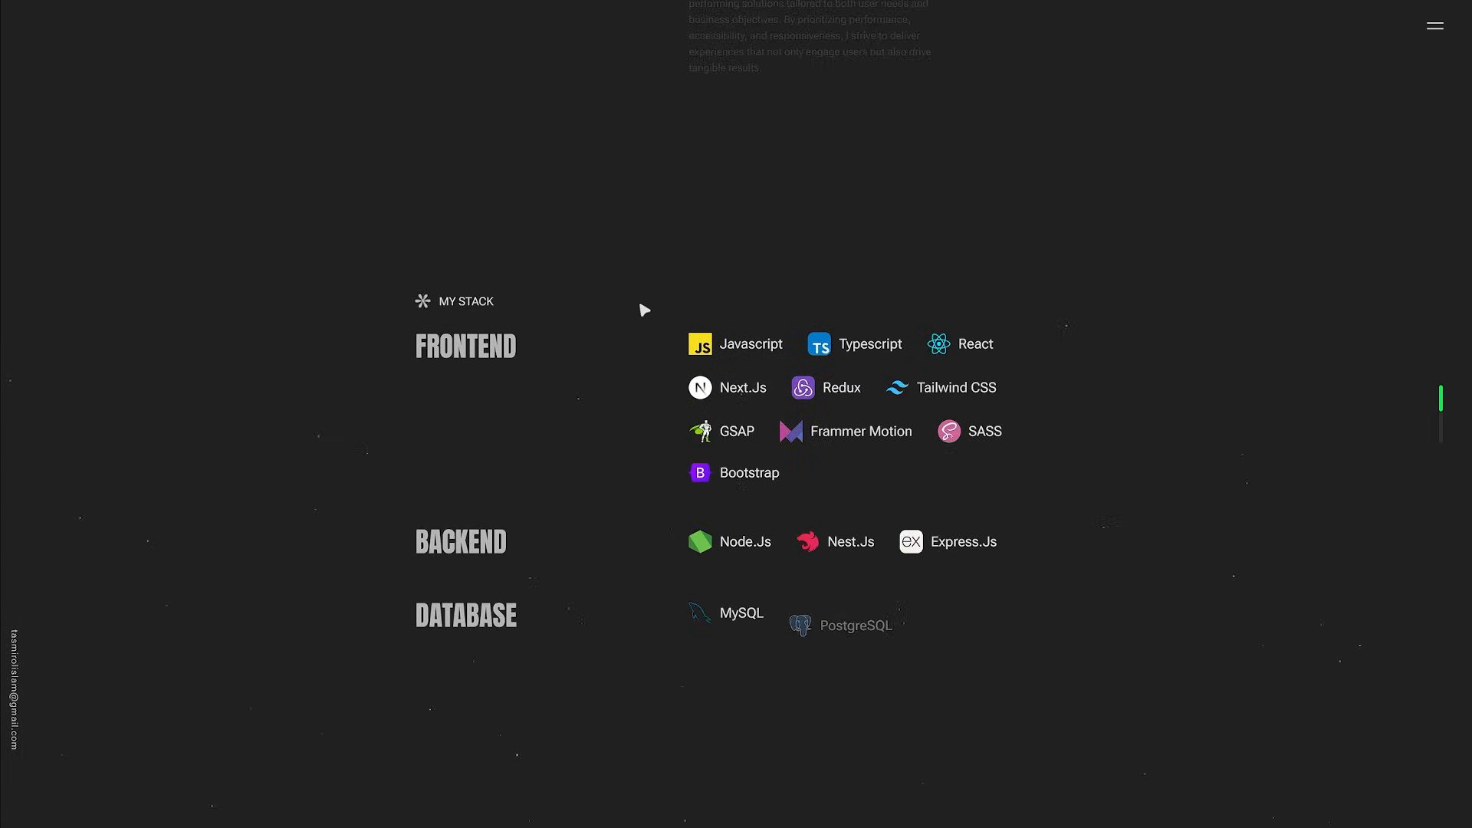
{"action": "scroll", "scroll_direction": "down", "scroll_amount": 3}
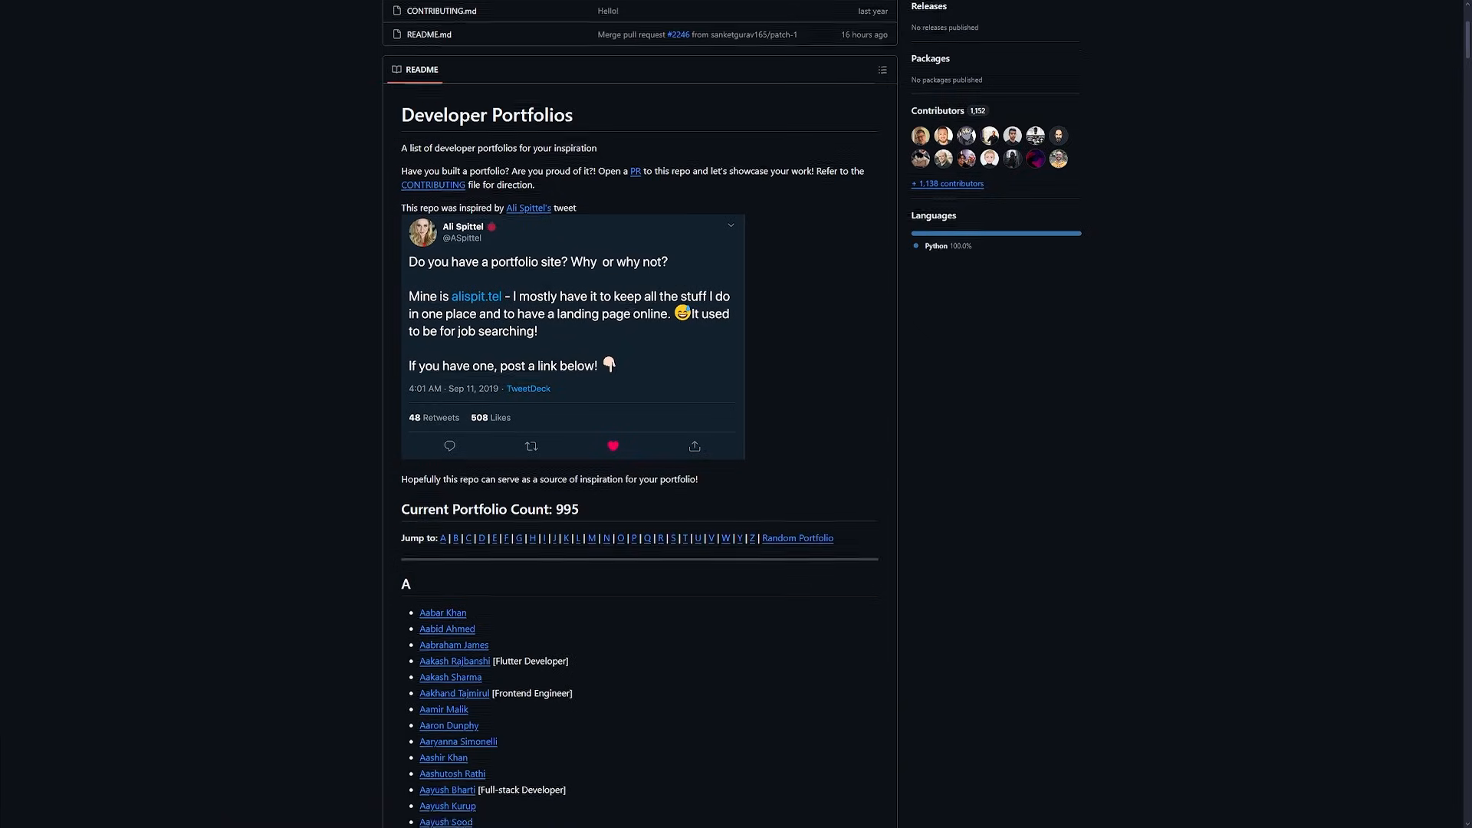
Scroll down the README's A-section of portfolio links on GitHub.
{"action": "scroll", "scroll_direction": "down", "scroll_amount": 3}
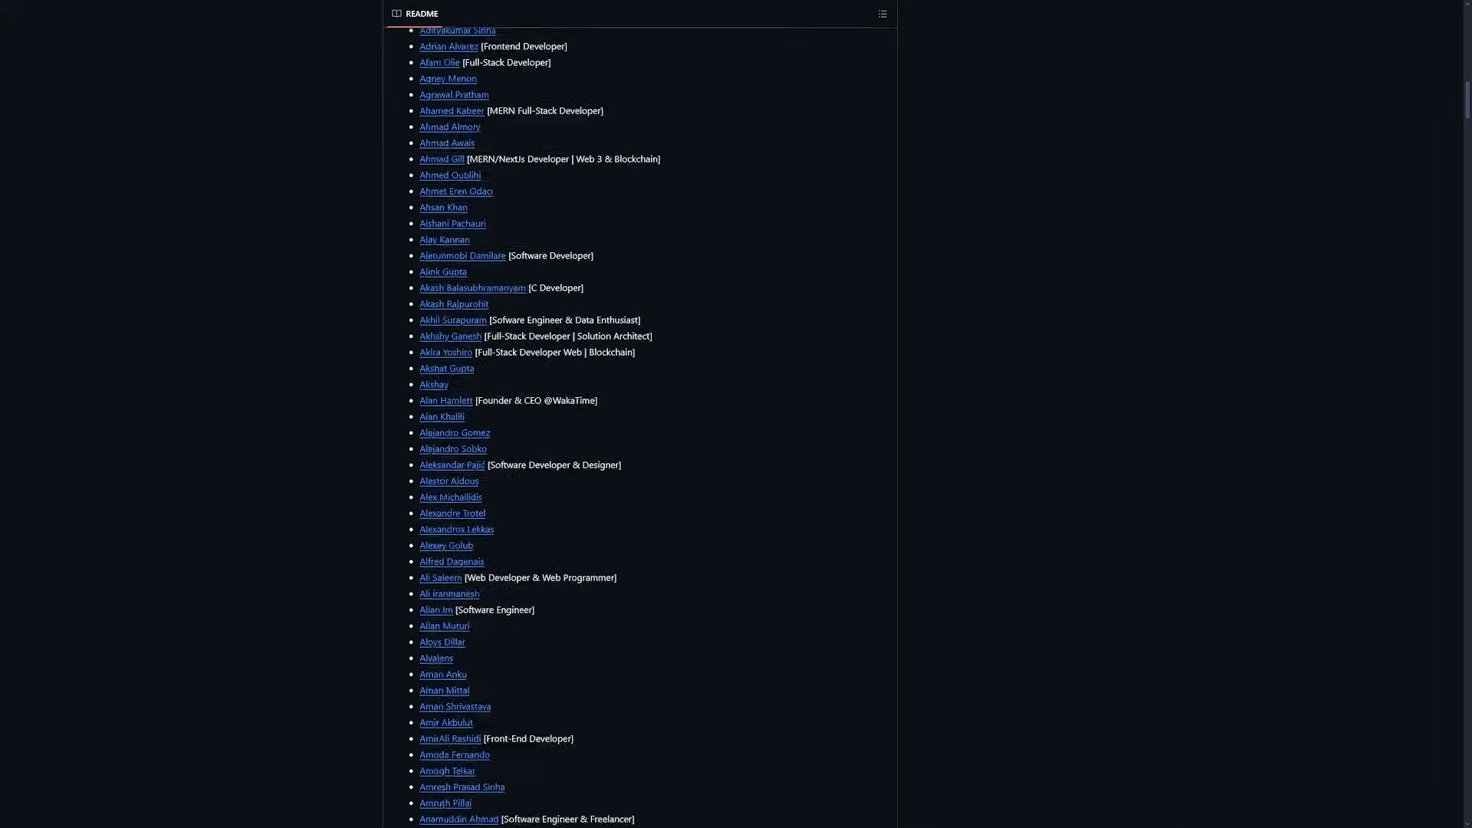
{"action": "scroll", "scroll_direction": "down", "scroll_amount": 3}
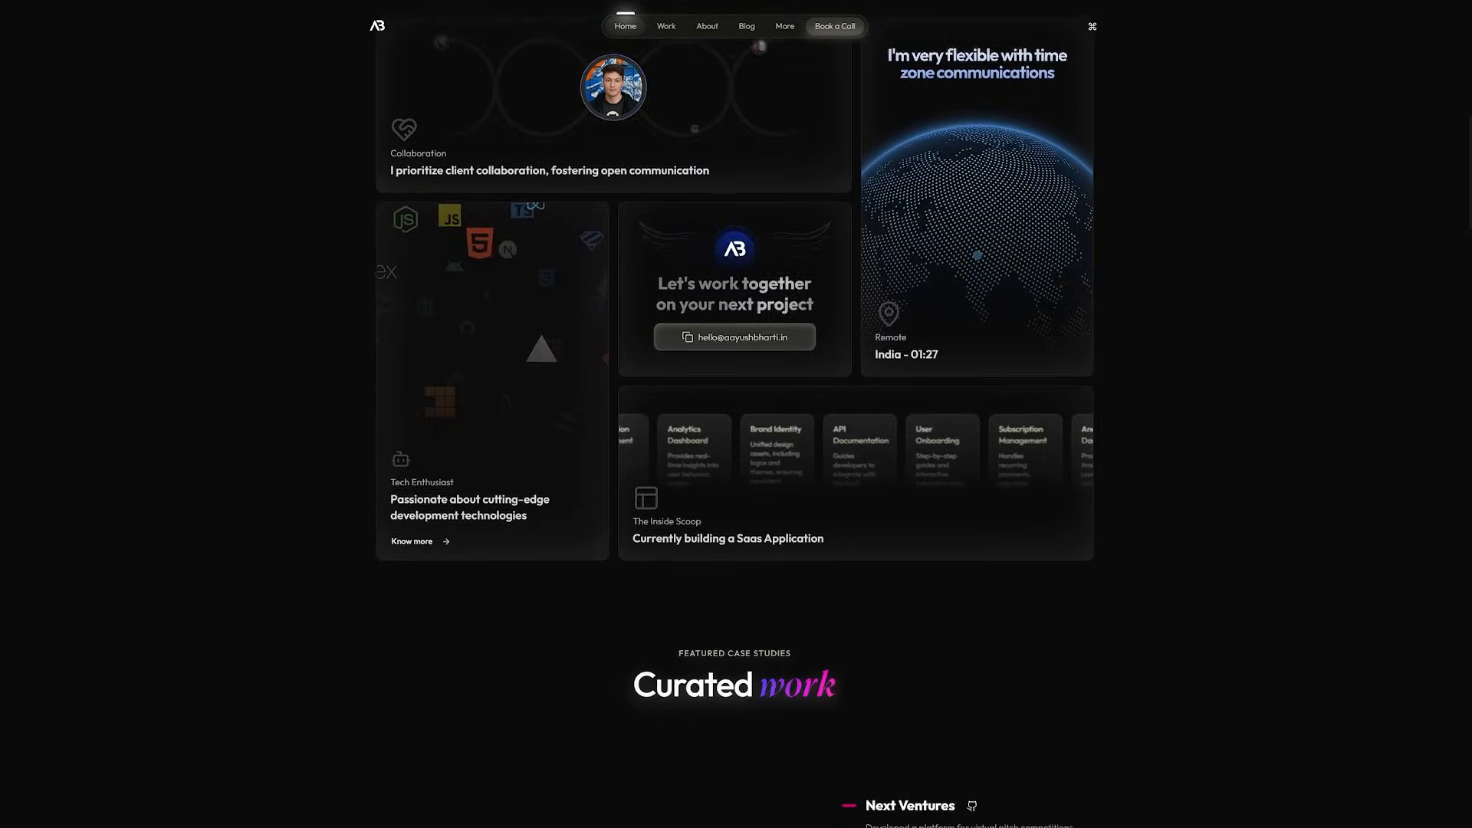
Scroll the Aayush Bharti portfolio, then generate Coolors palettes ending at DCCCA3, 824C71, 4A2545, 000001, 90AA86.
{"action": "scroll", "scroll_direction": "down", "scroll_amount": 3}
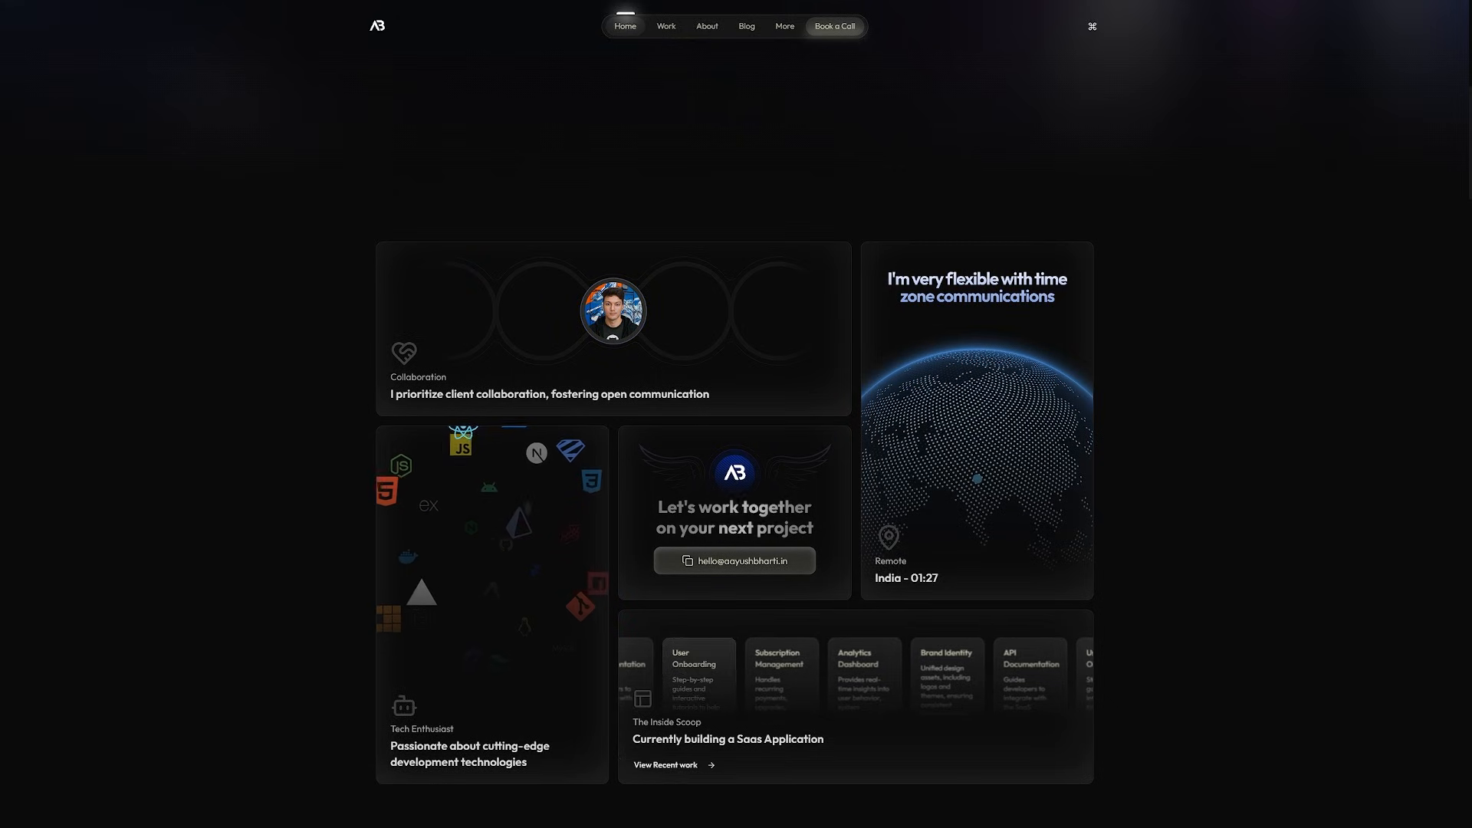
{"action": "scroll", "scroll_direction": "down", "scroll_amount": 3}
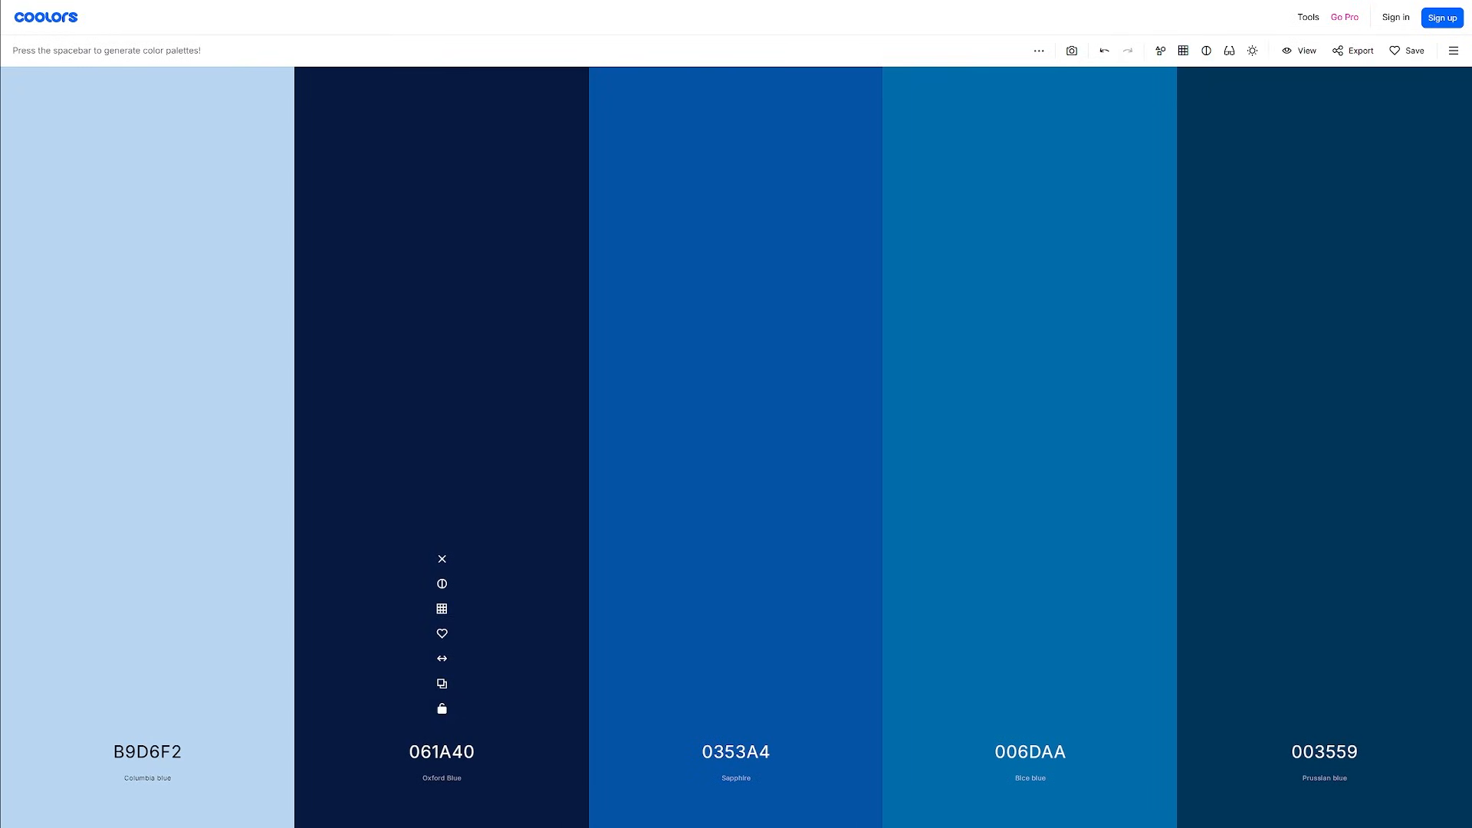
{"action": "key", "text": "space"}
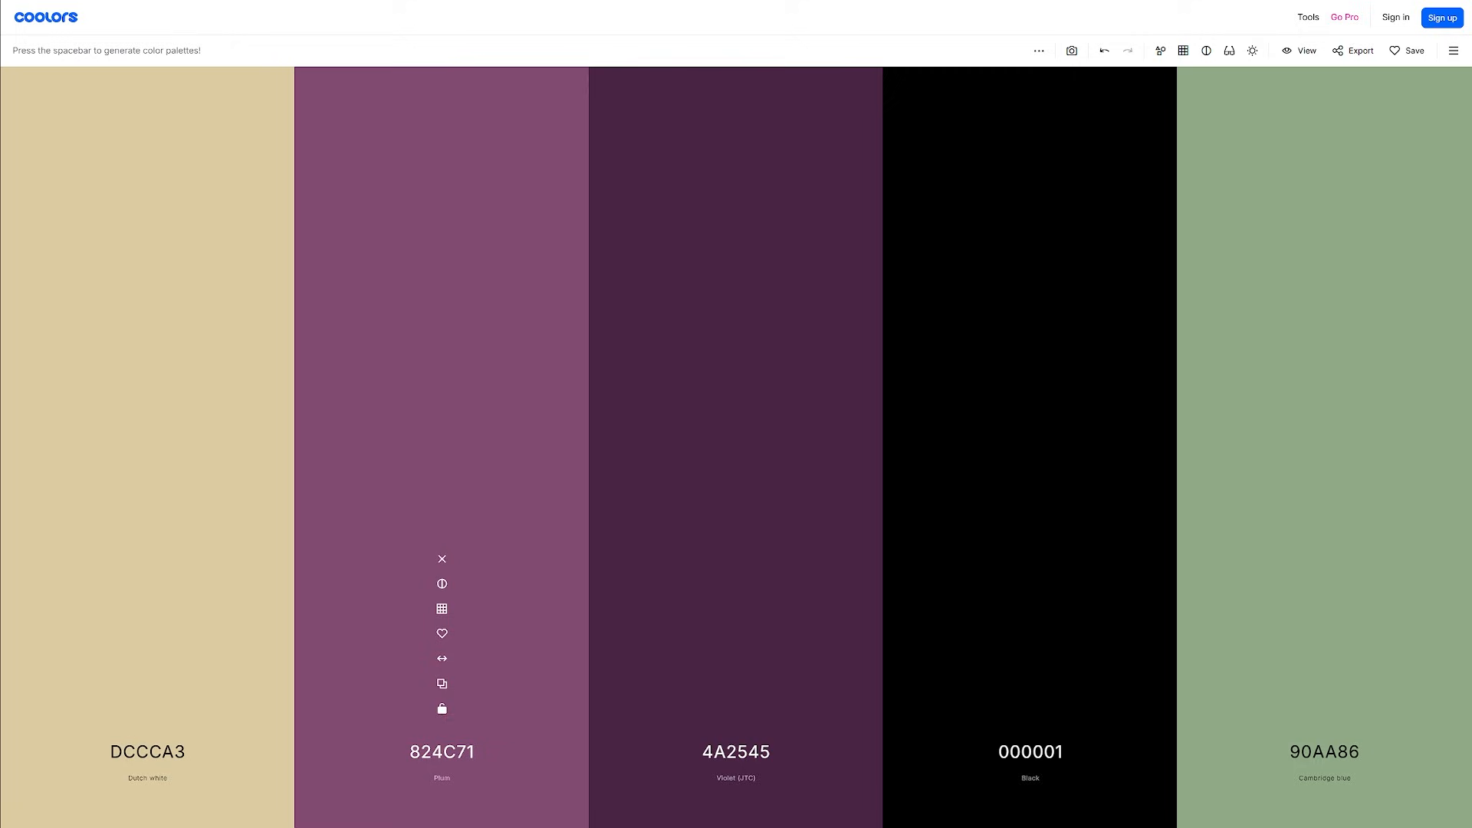
{"action": "key", "text": "space"}
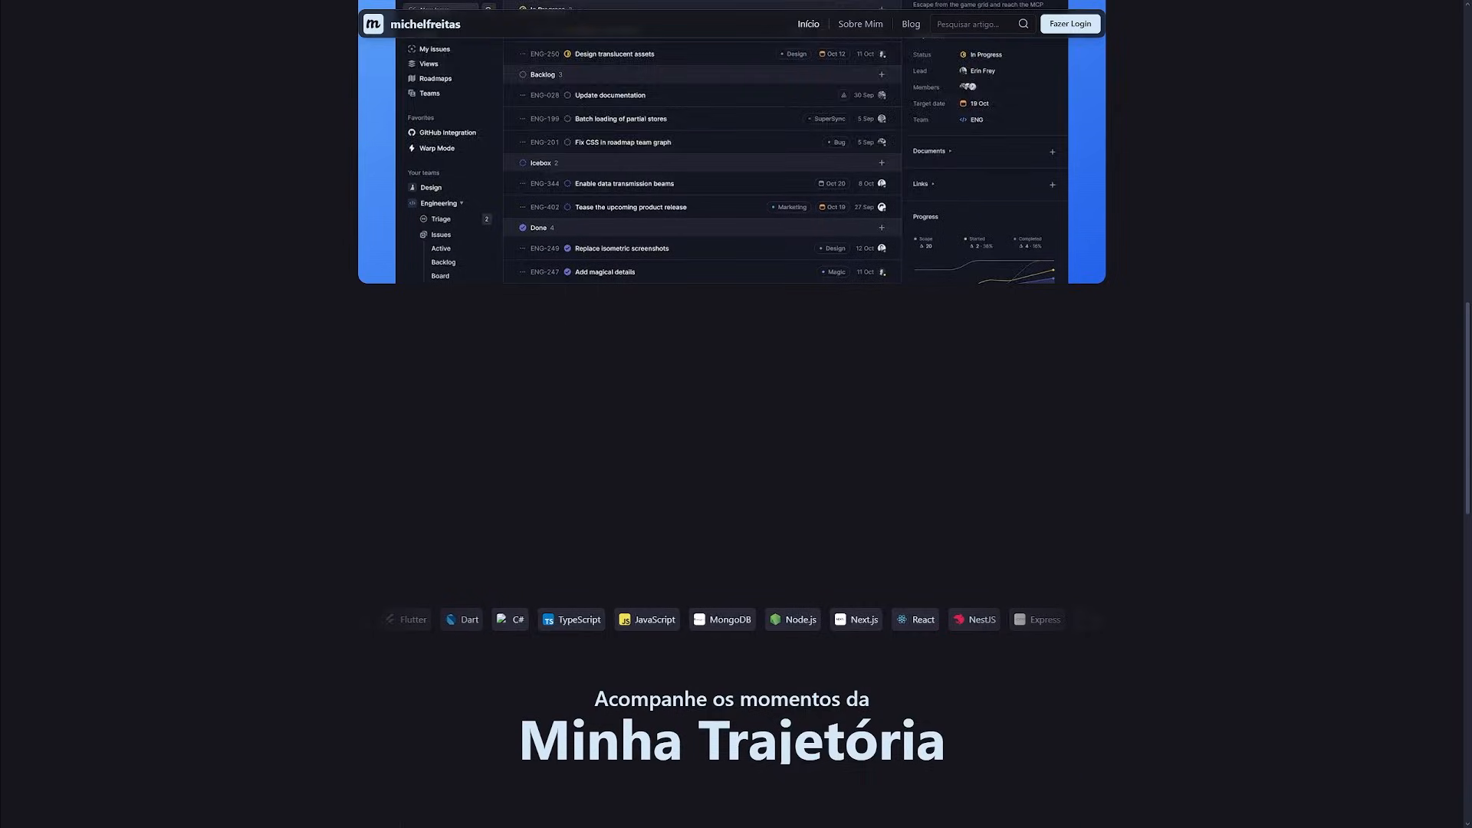
Scroll the michelfreitas page down to the Minha Trajetória timeline with 2023, 2024 and Atualmente entries.
{"action": "scroll", "scroll_direction": "down", "scroll_amount": 3}
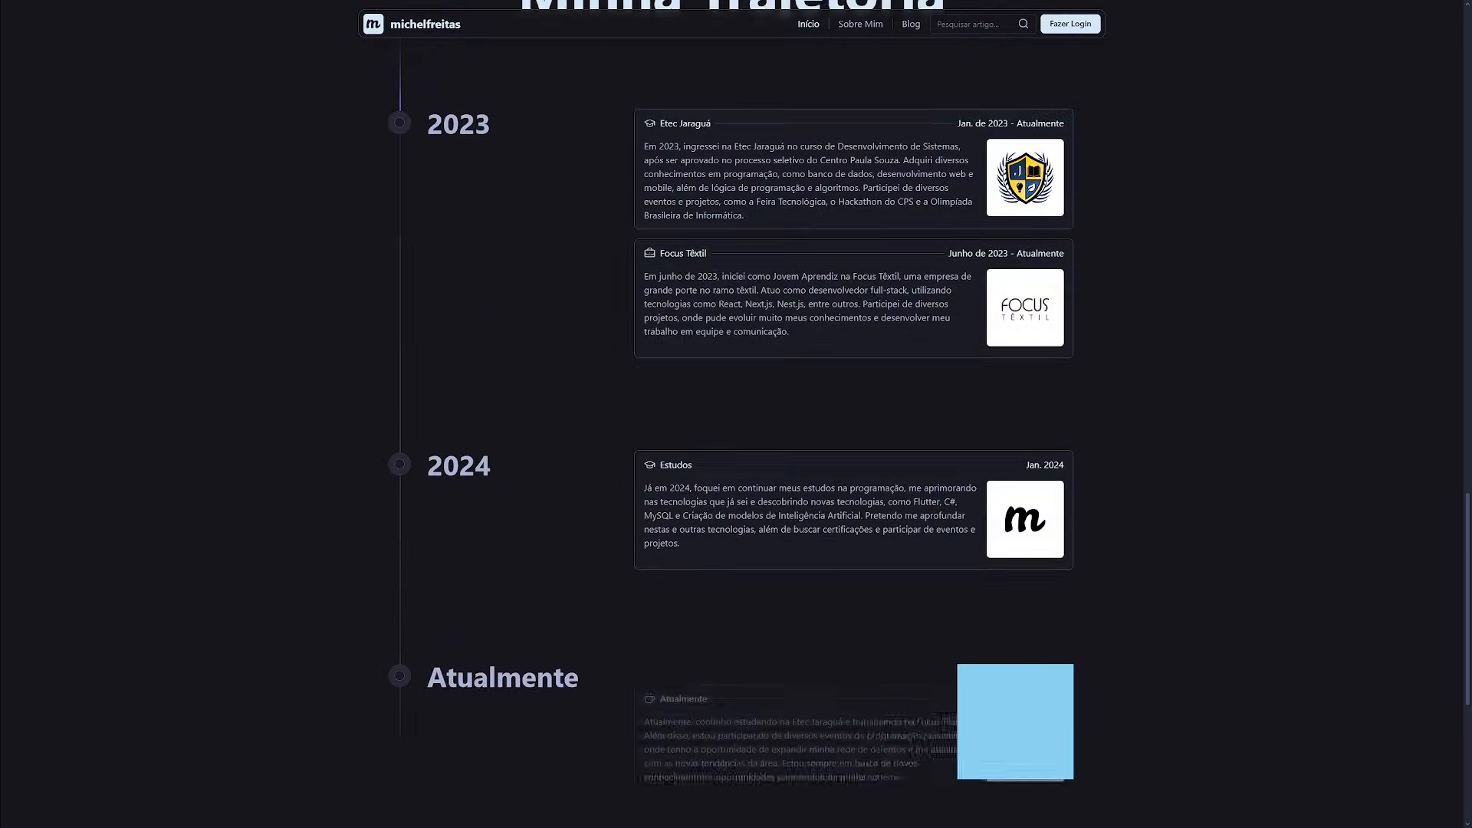